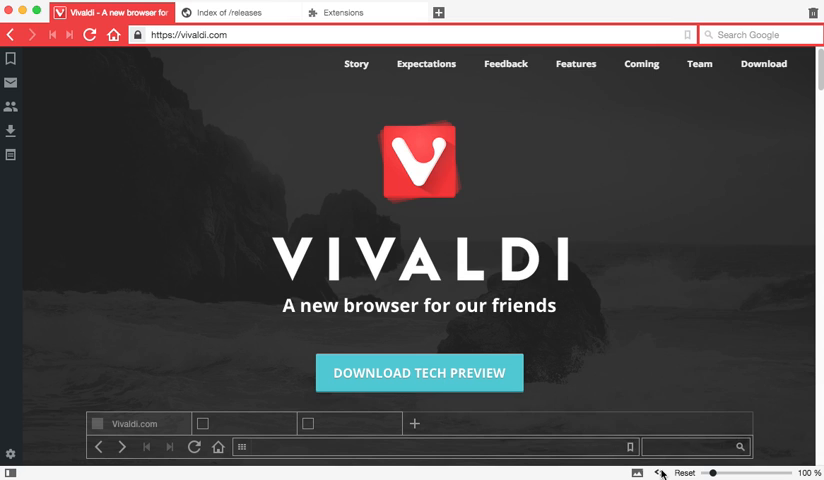
Switch to the 'Index of /releases' tab and scroll down to AdBlock-v2.17.zip from 23-Jan-2015.
left_click(663, 472)
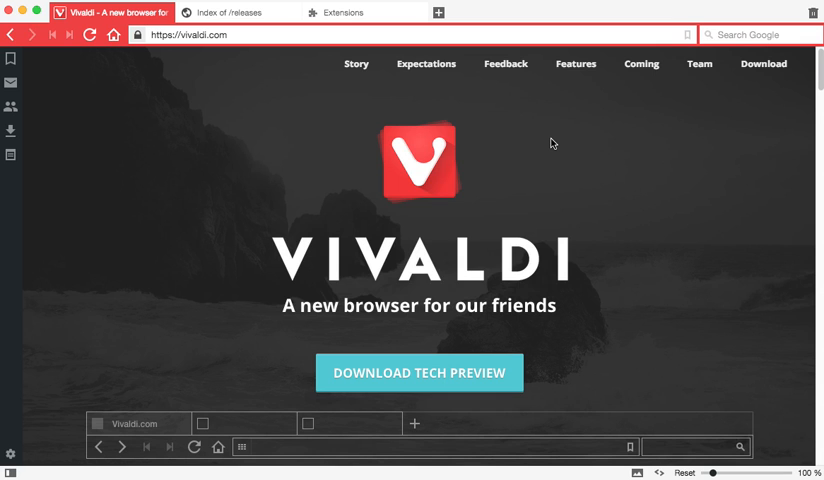
left_click(225, 12)
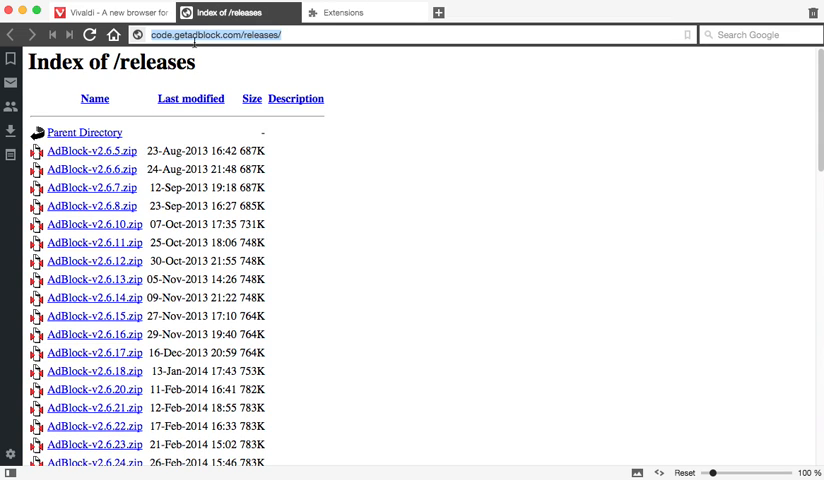
mouse_move(433, 120)
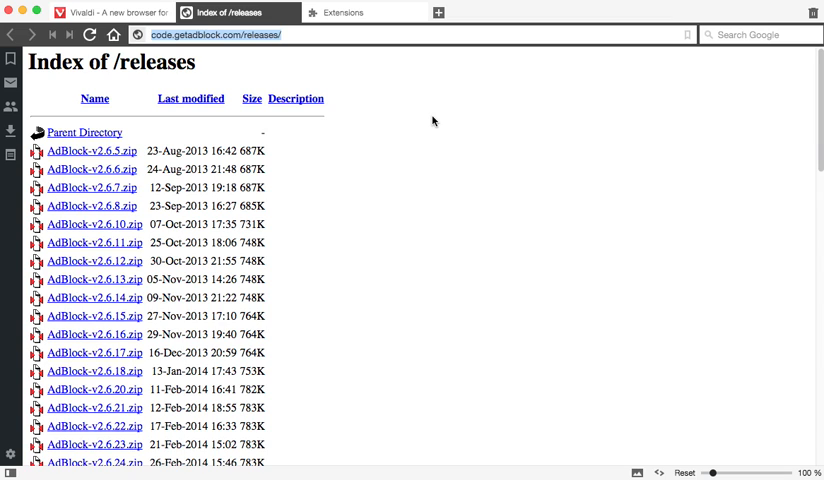
scroll("down", 3)
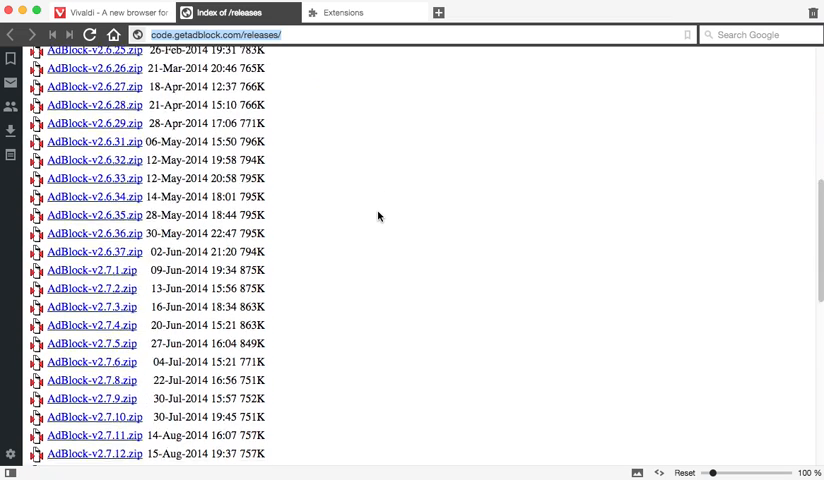
scroll("down", 3)
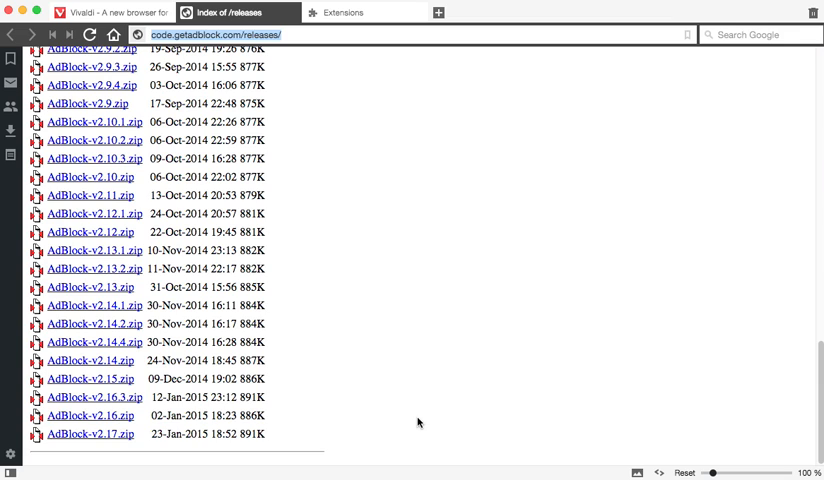
mouse_move(170, 454)
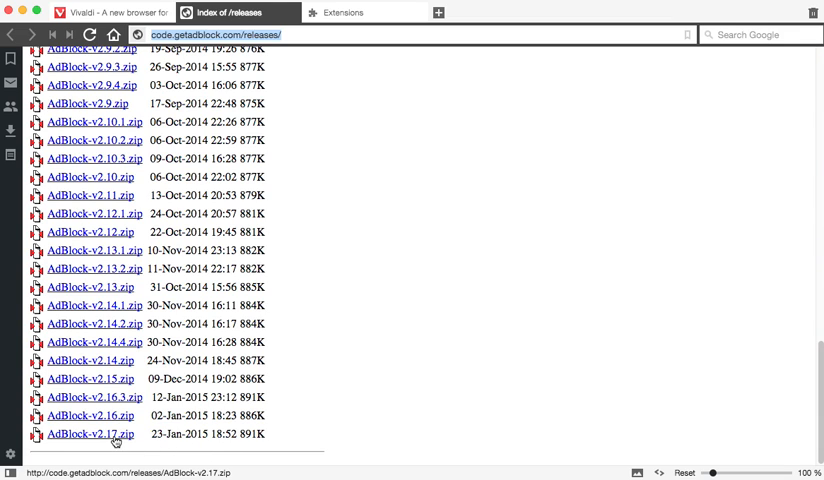
Save AdBlock-v2.17.zip (891.27 KB) and open it from the Downloads panel.
left_click(90, 425)
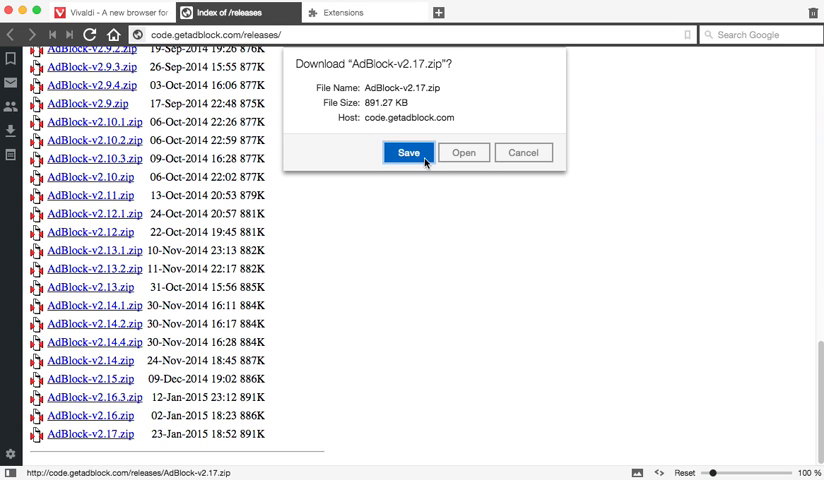
left_click(408, 152)
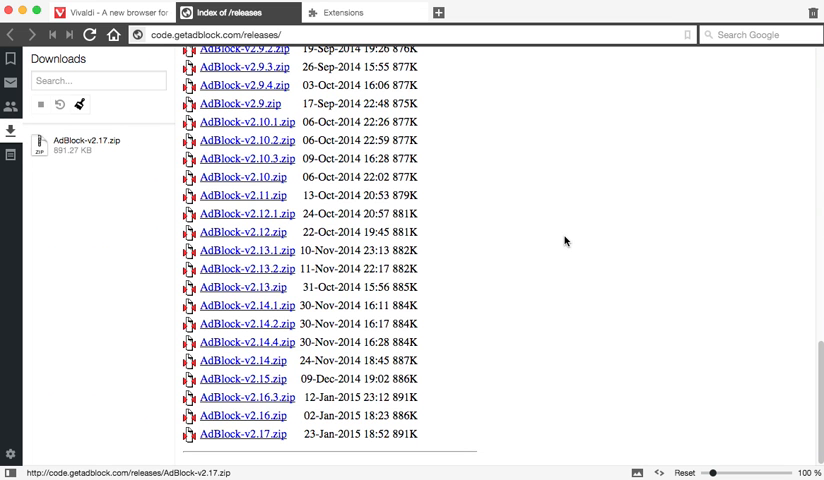
mouse_move(88, 152)
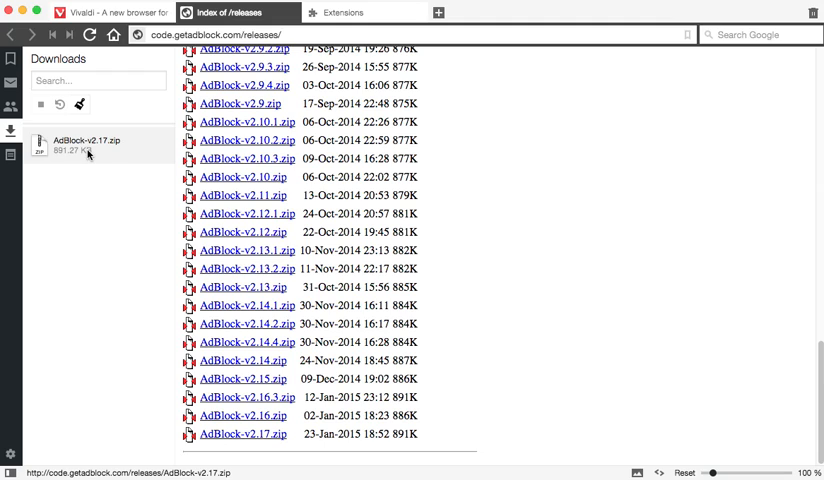
left_click(93, 145)
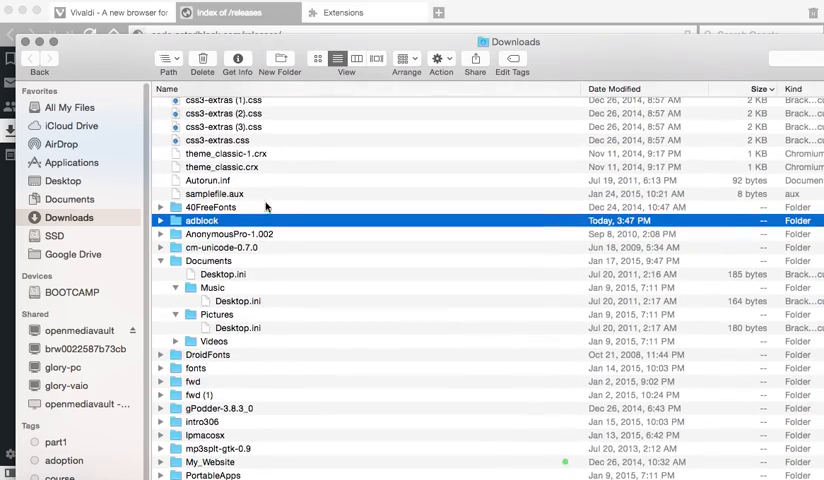
mouse_move(228, 223)
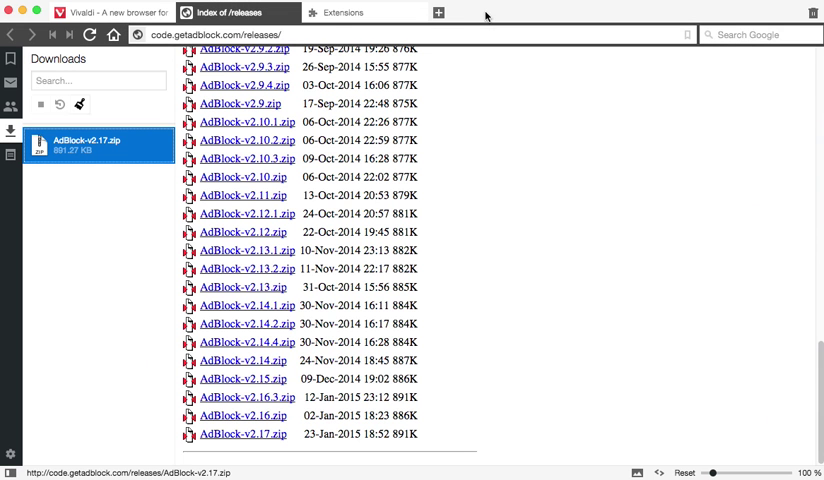
Go to vivaldi://chrome/extensions, which lists no installed extensions.
left_click(345, 12)
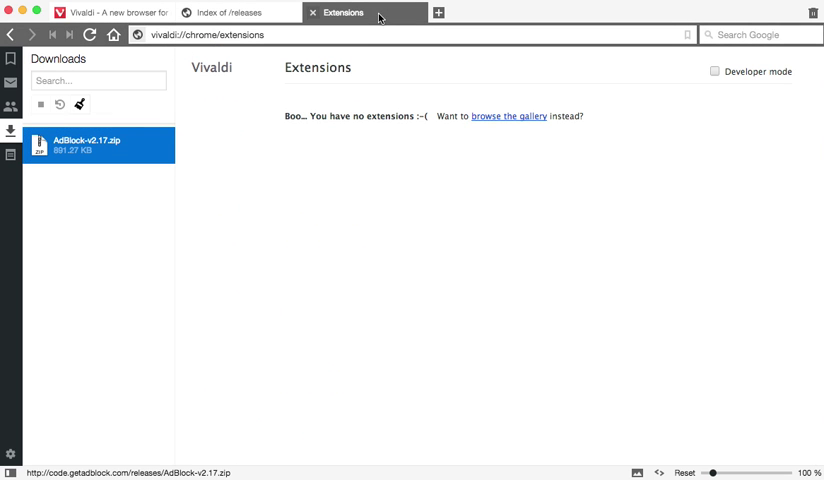
left_click(360, 34)
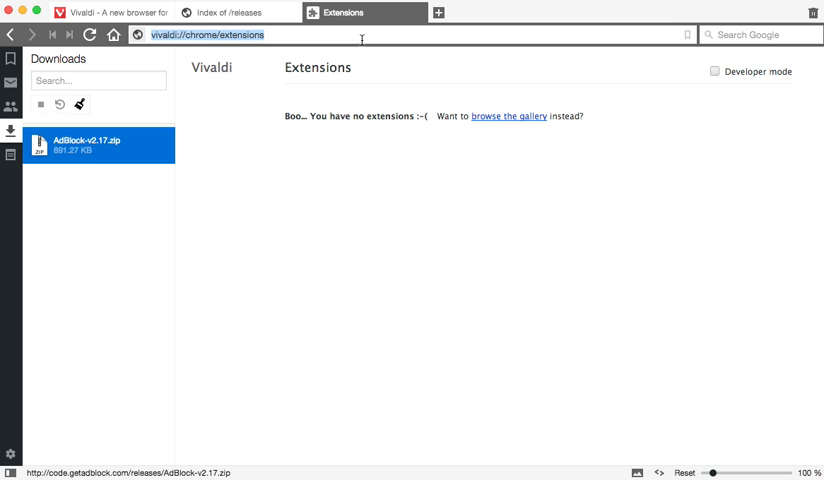
mouse_move(227, 111)
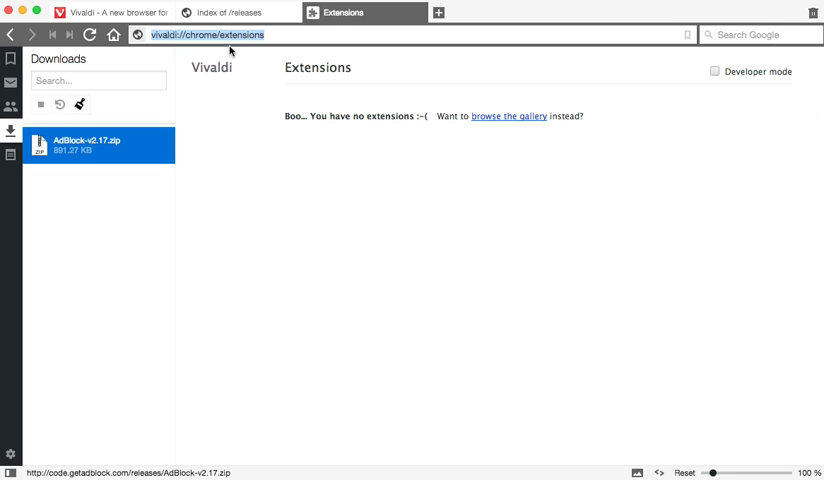
mouse_move(354, 234)
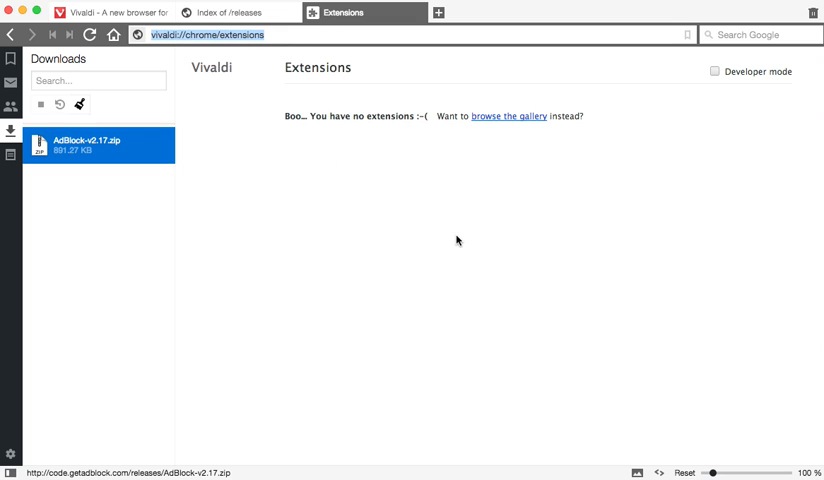
mouse_move(236, 65)
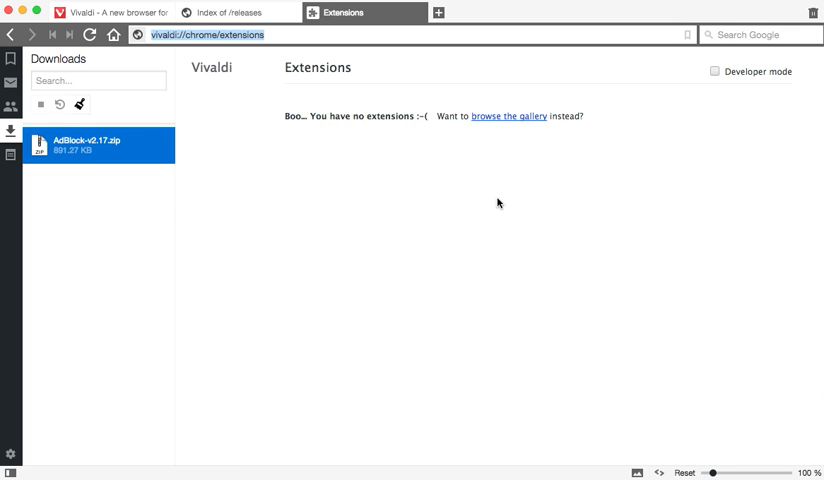
mouse_move(509, 211)
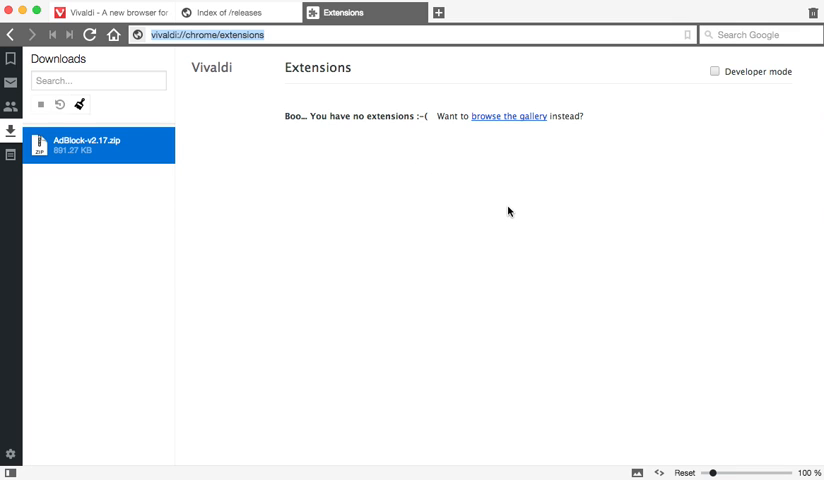
mouse_move(516, 121)
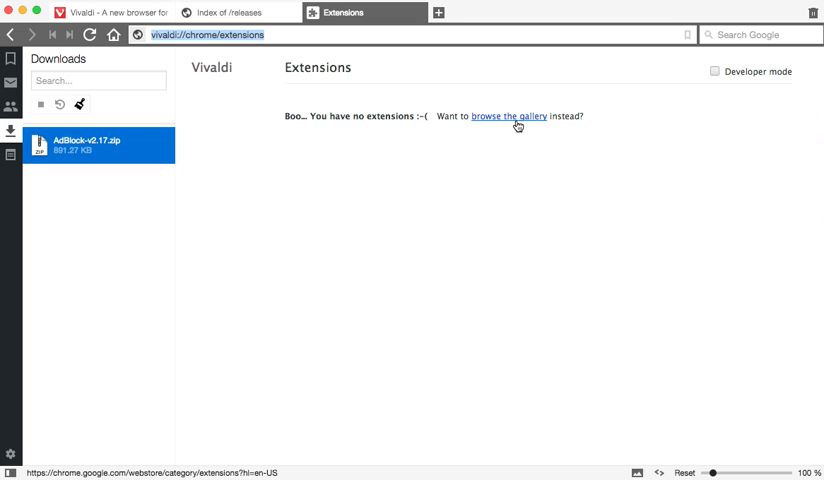
mouse_move(566, 182)
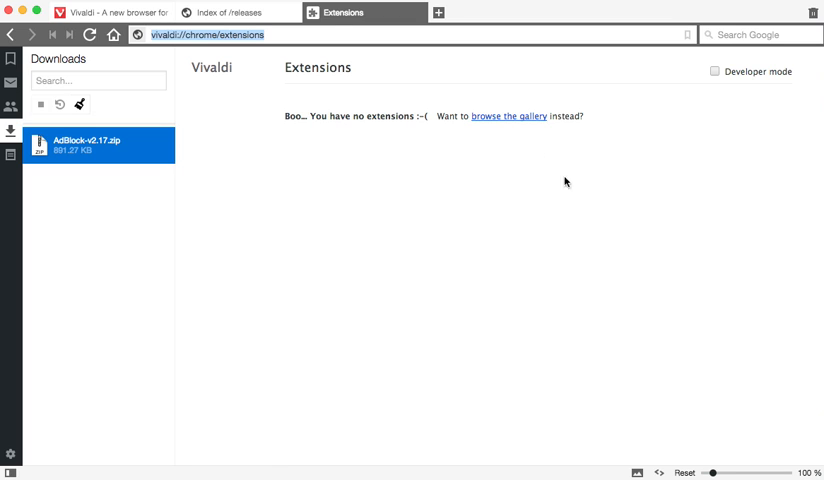
mouse_move(579, 201)
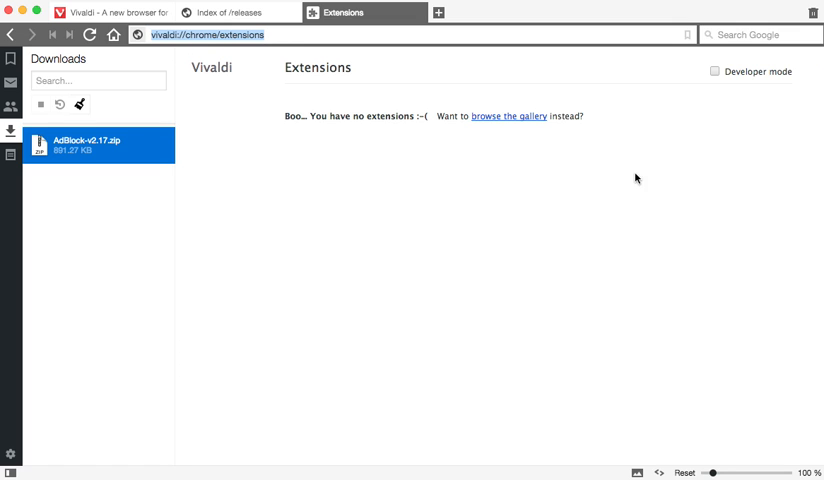
Tick Developer mode on the Extensions page.
left_click(717, 70)
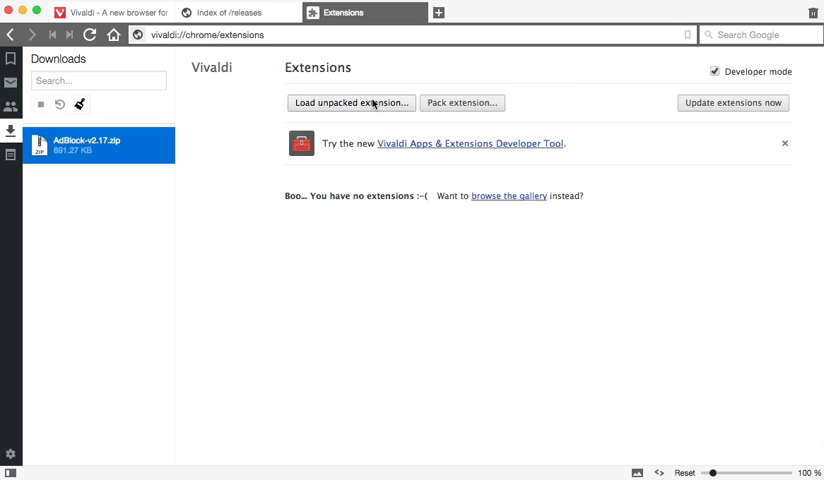
mouse_move(365, 108)
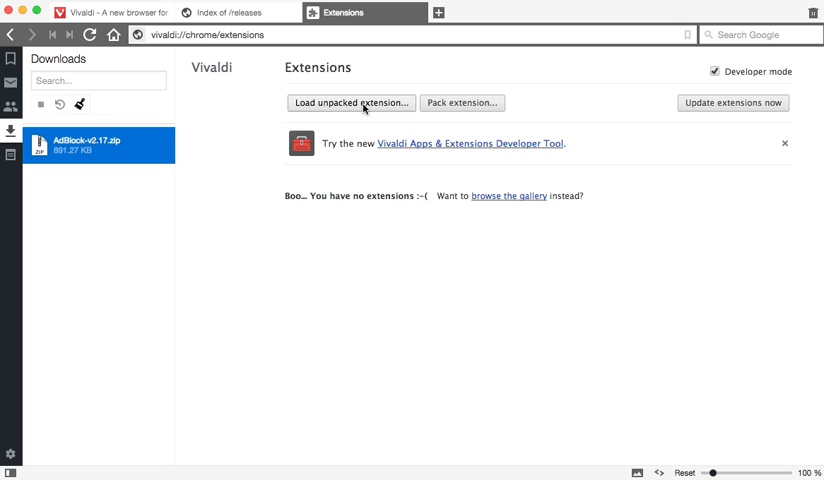
Load the adblock folder in Downloads as an unpacked extension.
left_click(350, 102)
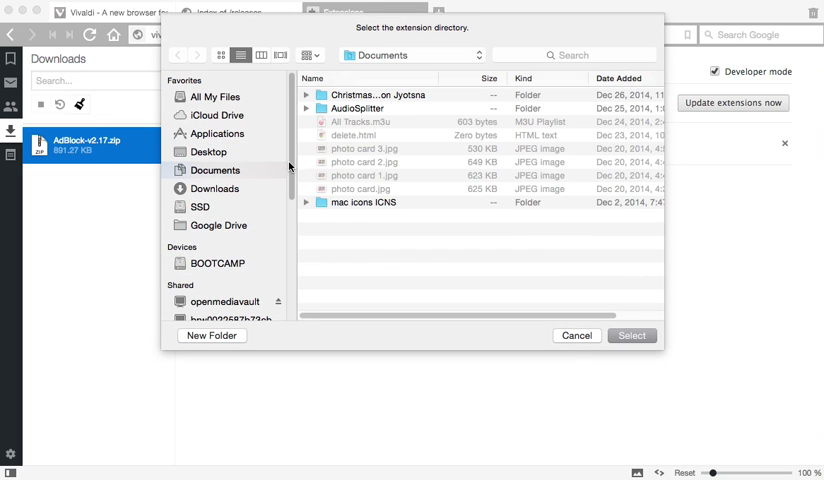
left_click(213, 188)
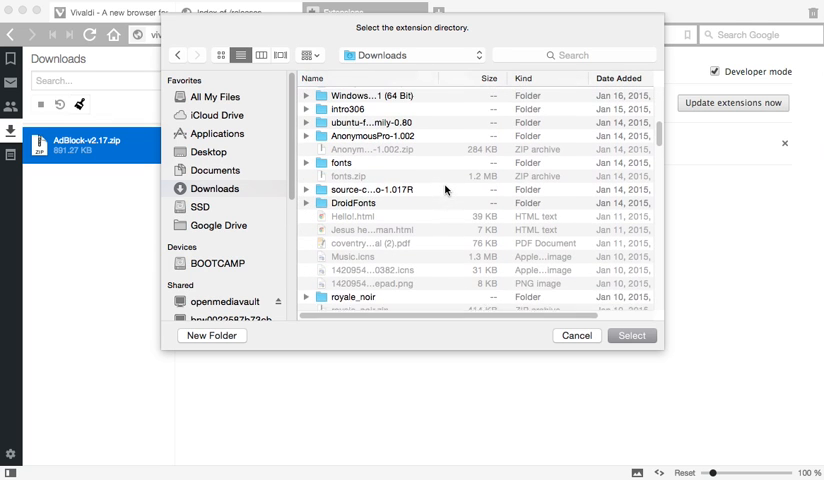
scroll("down", 3)
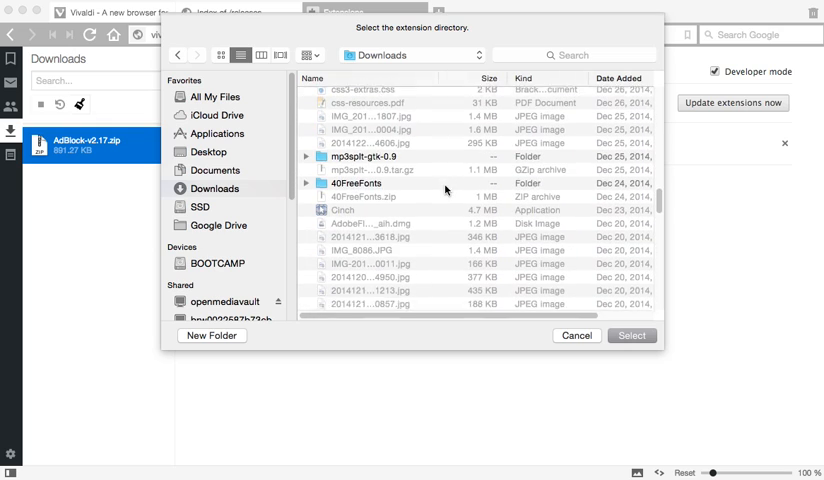
scroll("down", 3)
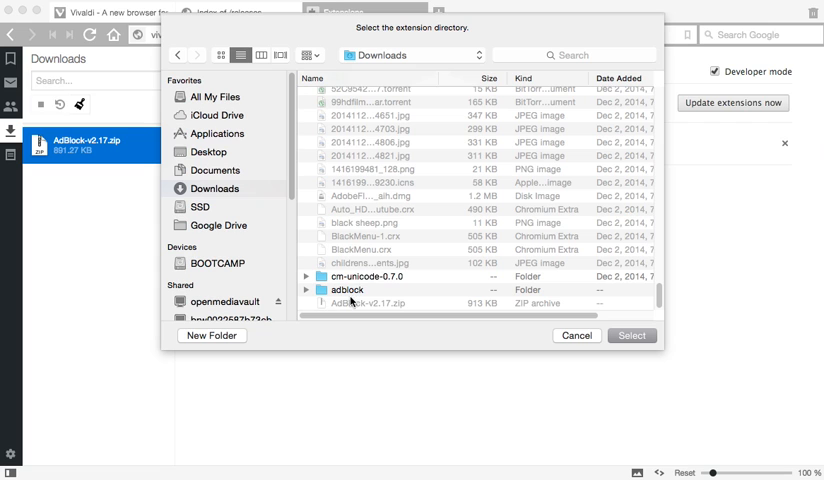
left_click(347, 289)
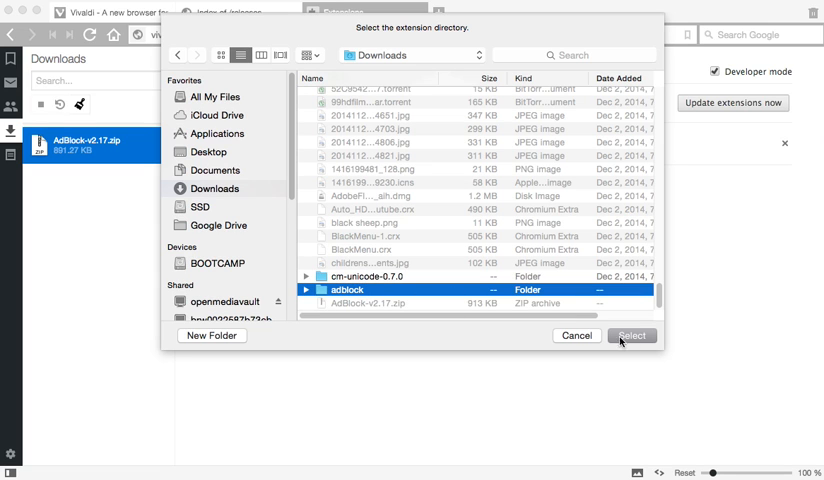
left_click(632, 335)
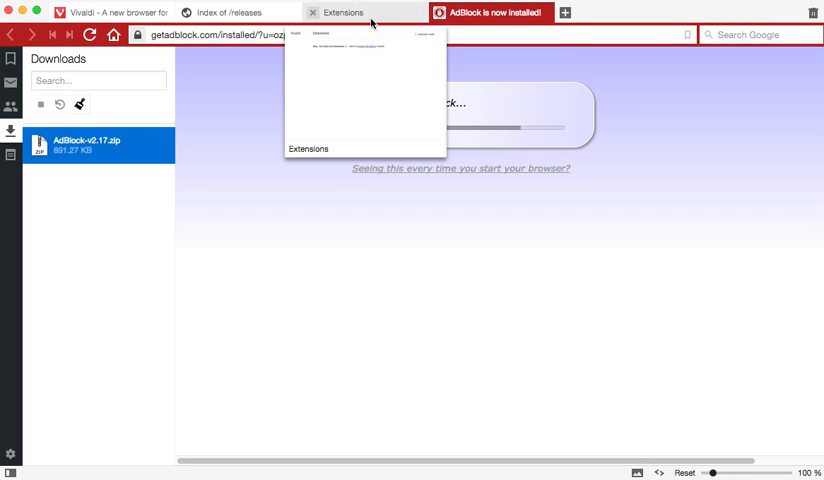
Scroll the 'AdBlock is now installed!' page, then check AdBlock 2.17 shows Enabled in Extensions.
left_click(498, 15)
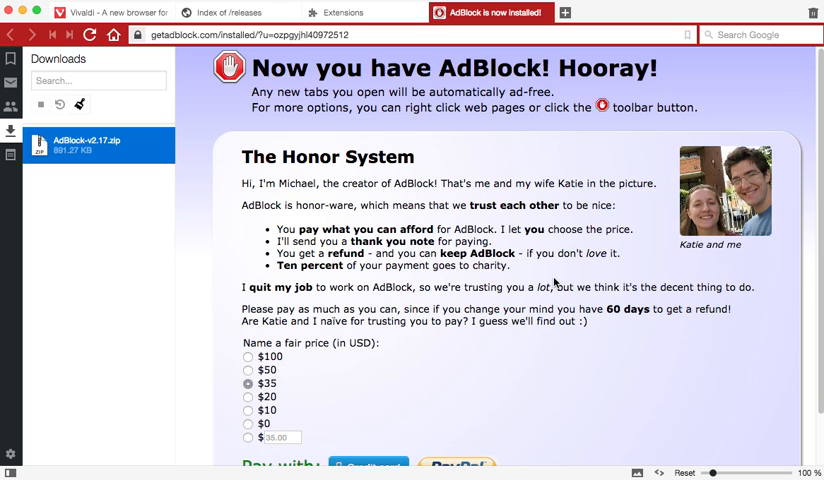
scroll("down", 3)
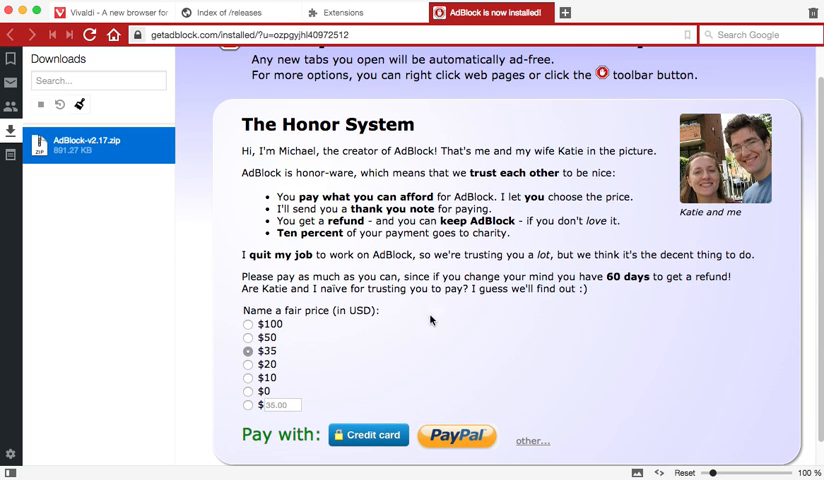
mouse_move(385, 304)
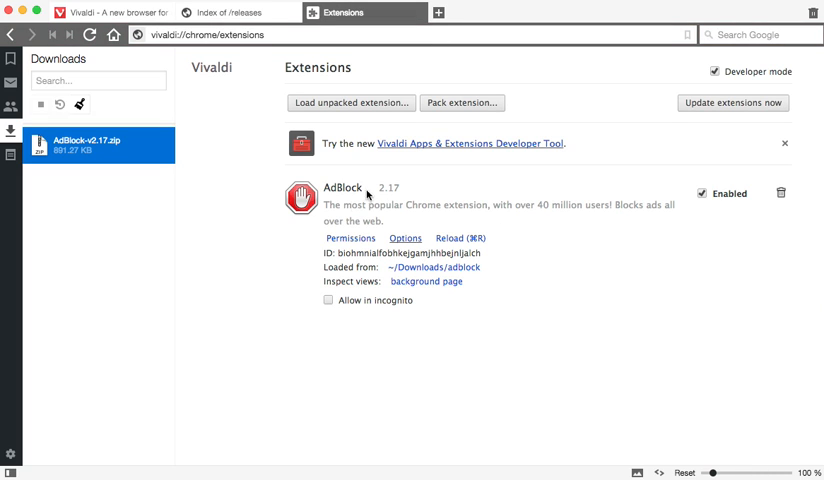
mouse_move(464, 217)
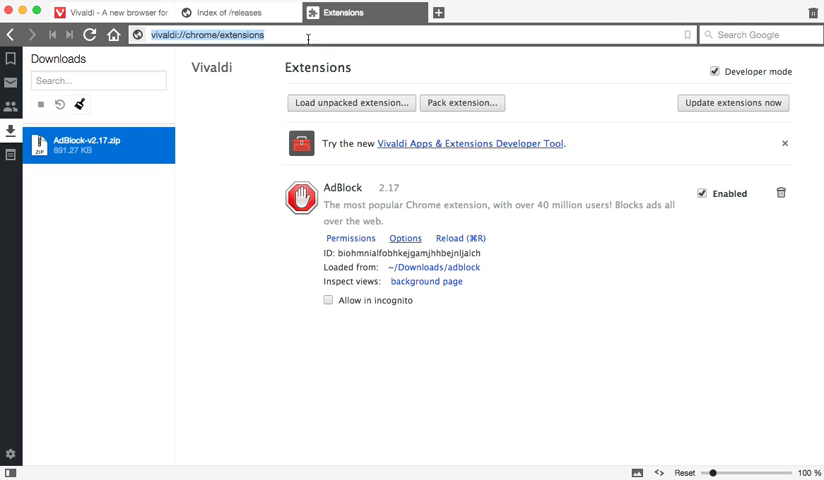
type("yahoo.com")
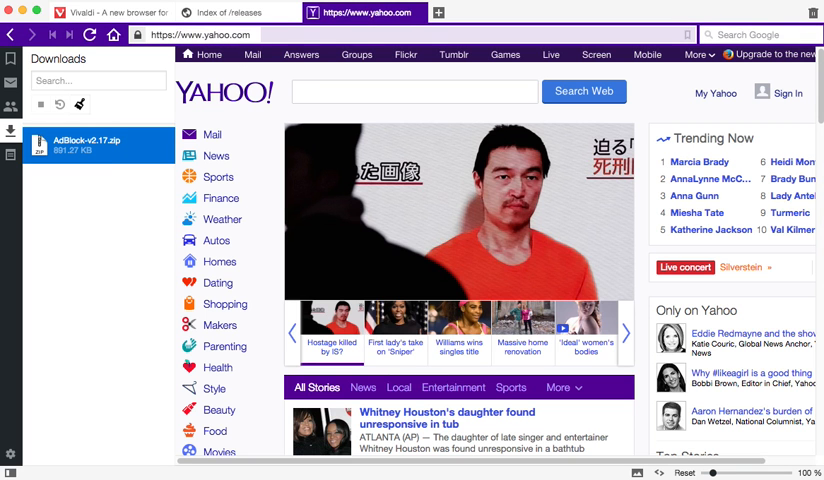
Scroll Yahoo's home page past the news stories to the market quotes, scores and Flickr sections.
scroll("down", 3)
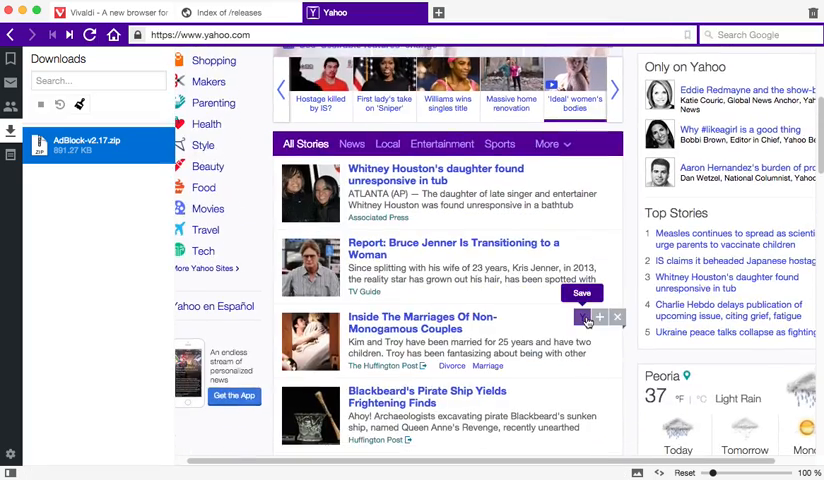
scroll("down", 3)
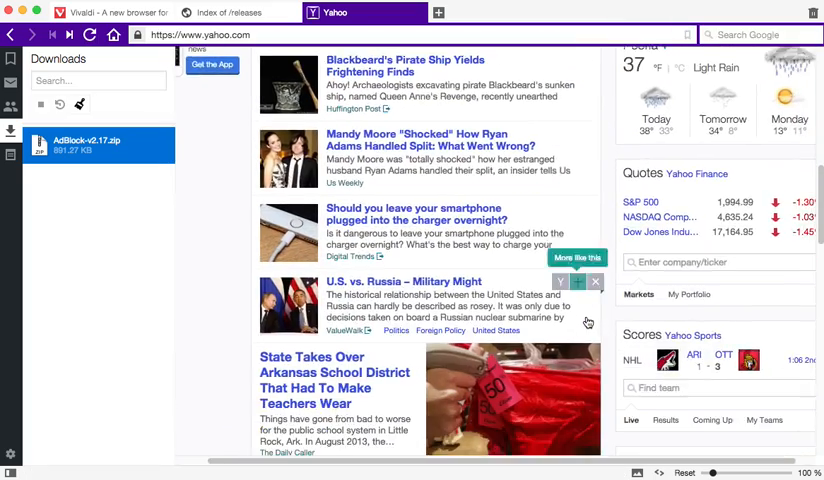
scroll("down", 3)
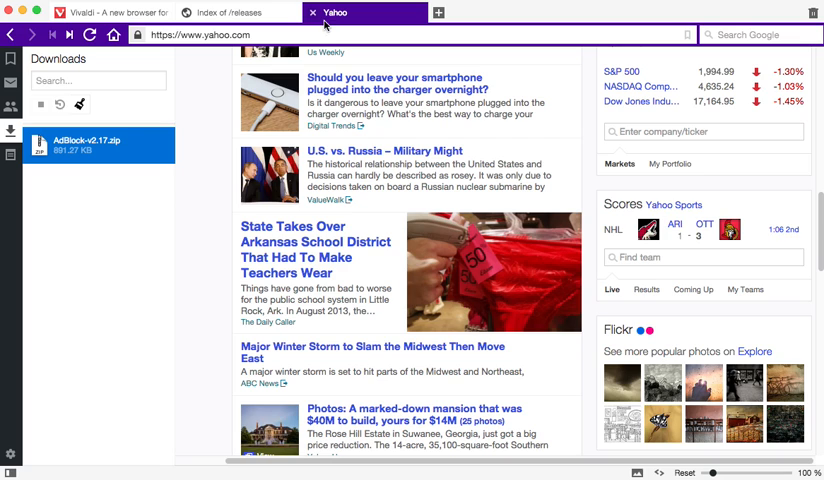